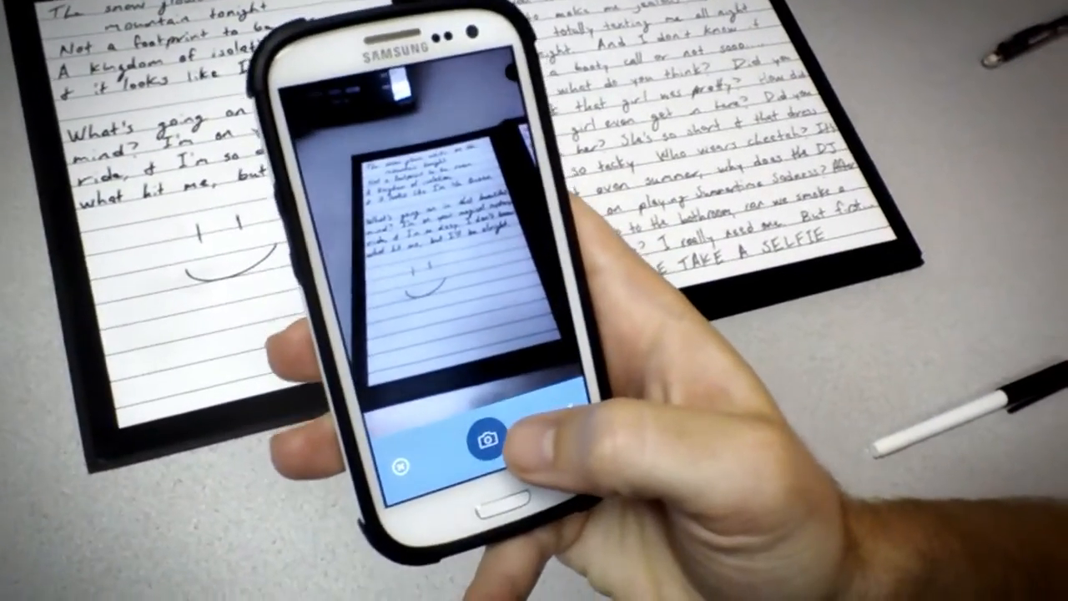
Step: Capture the smiley-face page, the dense handwriting page, and one more handwritten page
{"action": "left_click", "coordinate": [490, 437]}
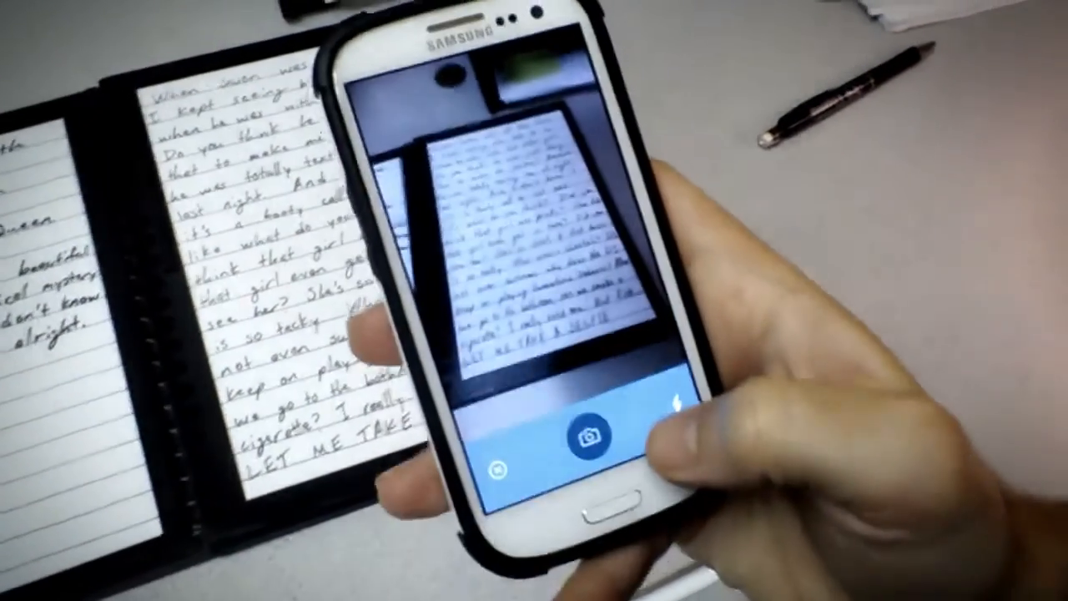
{"action": "left_click", "coordinate": [584, 434]}
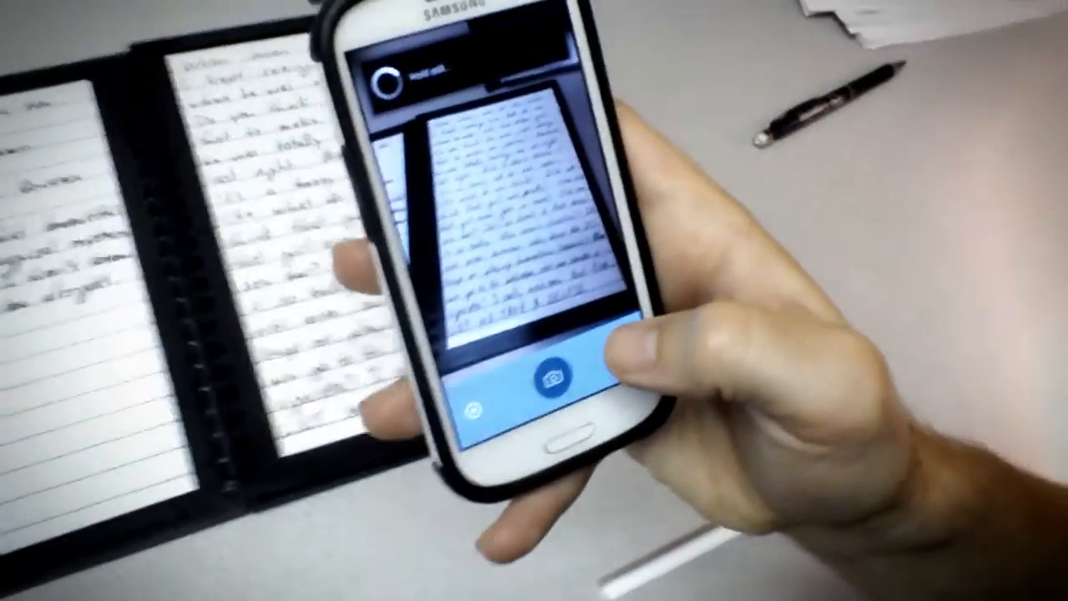
{"action": "left_click", "coordinate": [559, 381]}
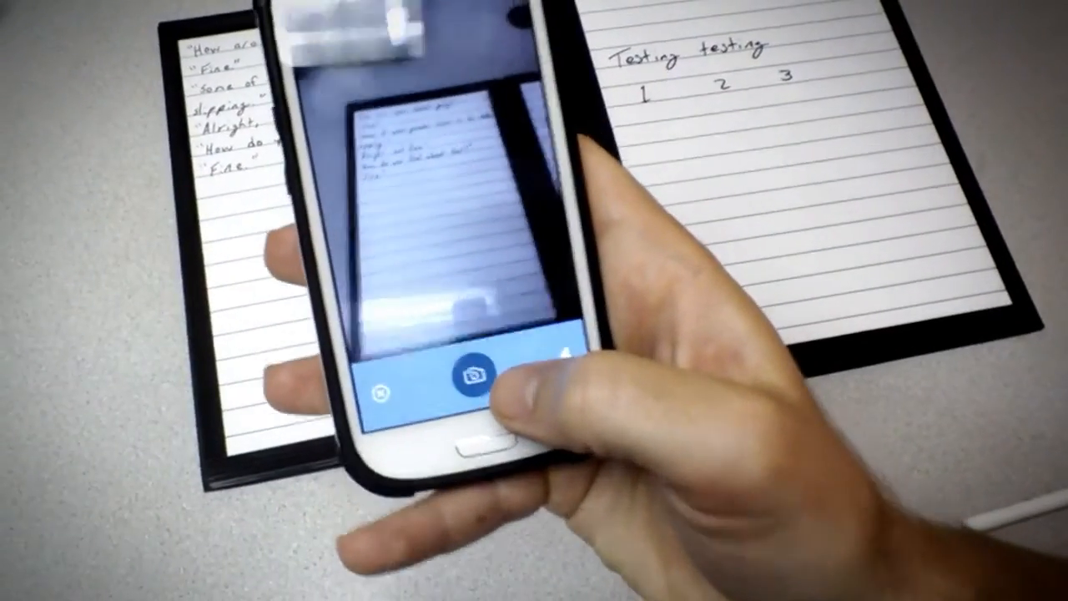
Step: Capture the 'Testing testing' page and the 'Hello, how are you?' page
{"action": "left_click", "coordinate": [476, 380]}
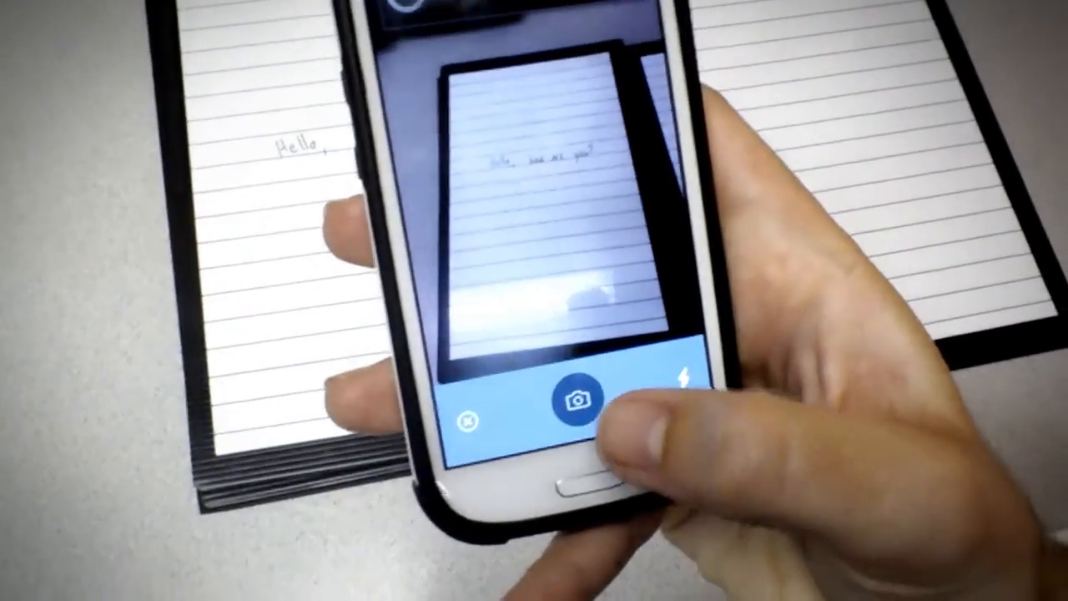
{"action": "left_click", "coordinate": [573, 398]}
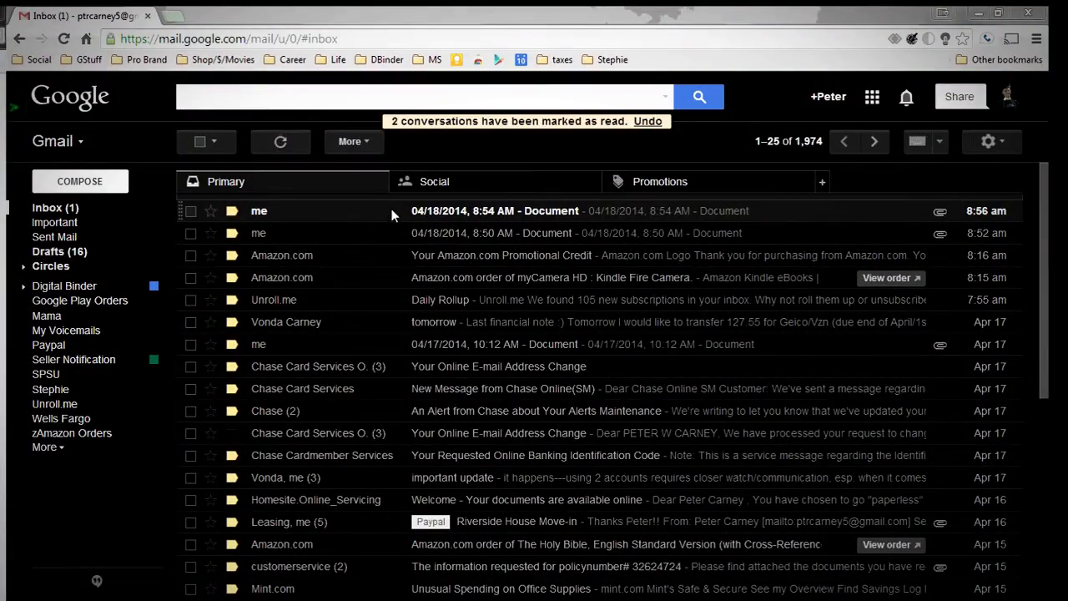
Step: Preview the Document email's scanned PDF attachment, then start downloading it
{"action": "left_click", "coordinate": [495, 210]}
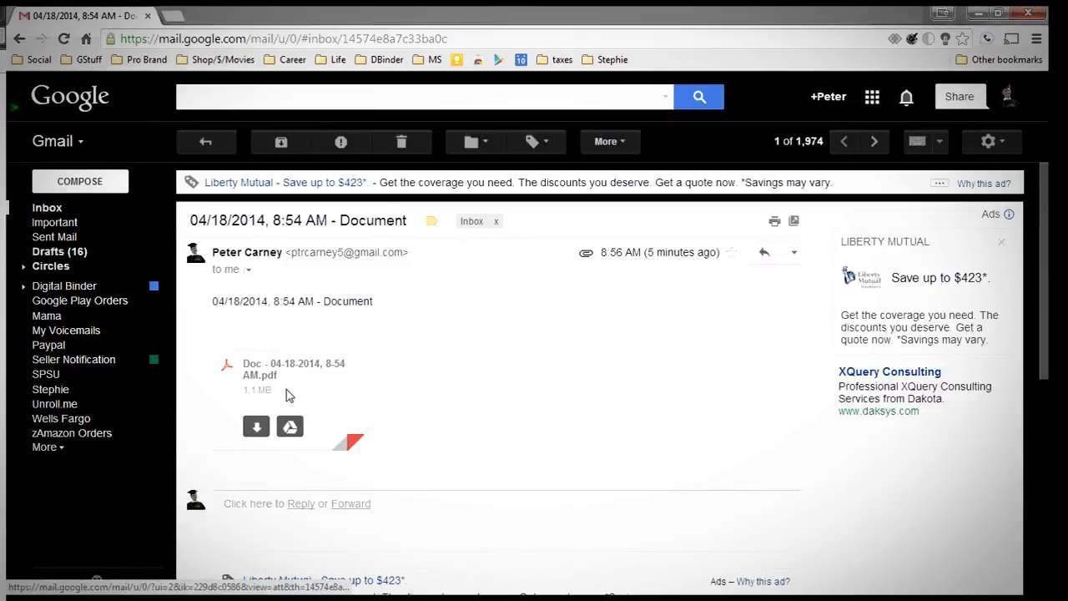
{"action": "left_click", "coordinate": [289, 371]}
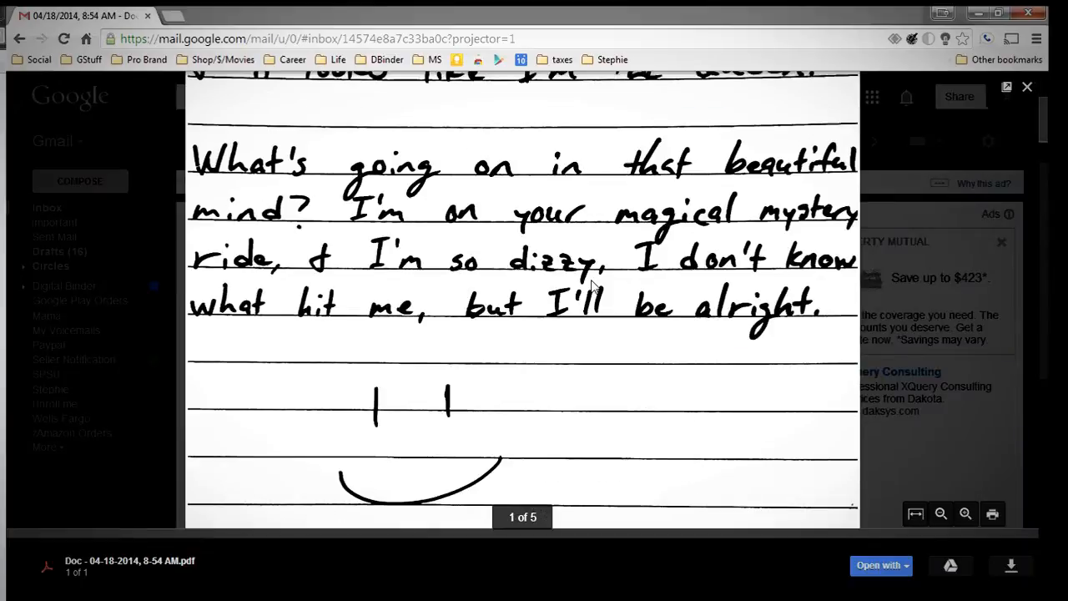
{"action": "scroll", "scroll_direction": "down", "scroll_amount": 3}
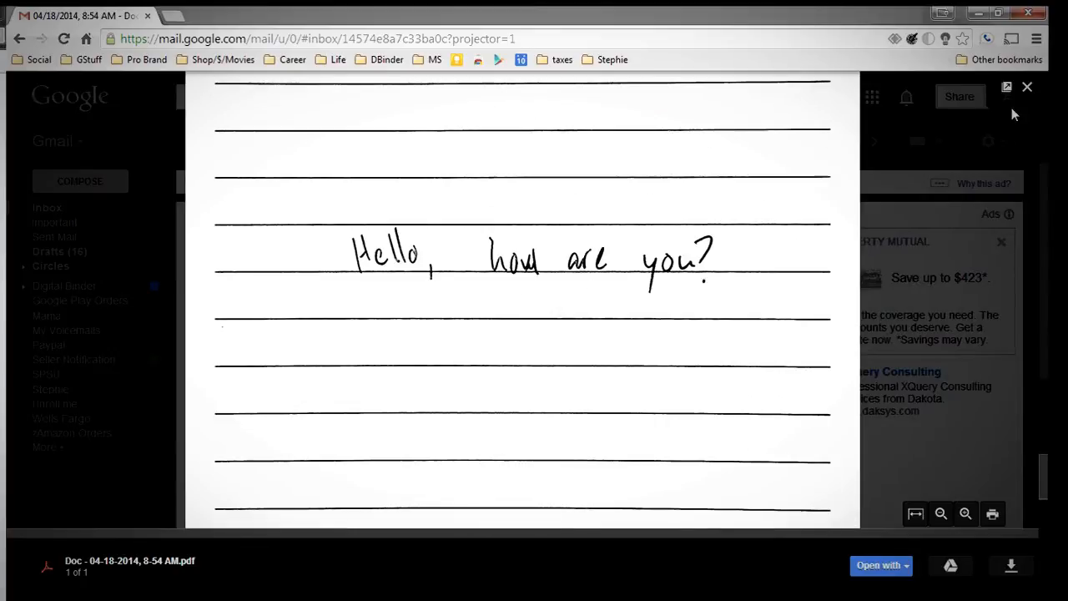
{"action": "left_click", "coordinate": [1027, 87]}
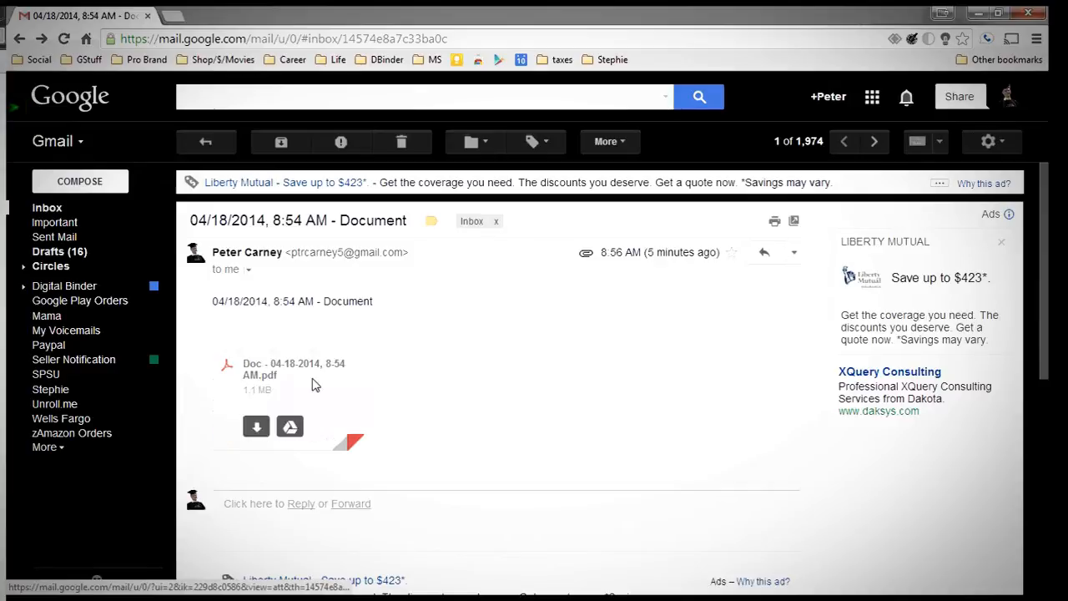
{"action": "left_click", "coordinate": [256, 426]}
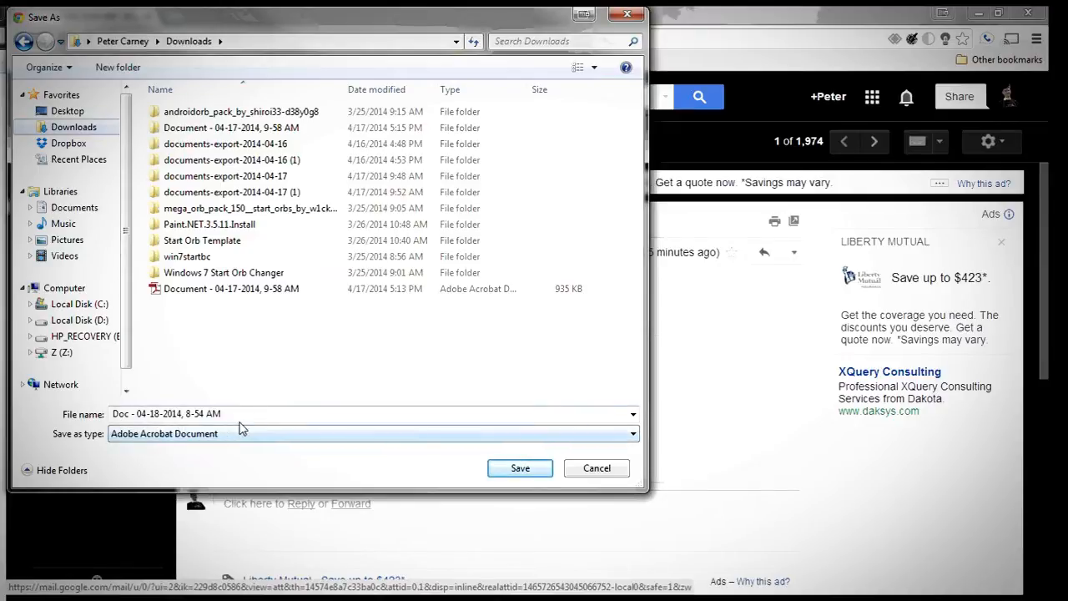
Step: Save the PDF to Downloads and open 'Doc - 04-18-2014, 8-54 AM' in Adobe Reader
{"action": "left_click", "coordinate": [519, 467]}
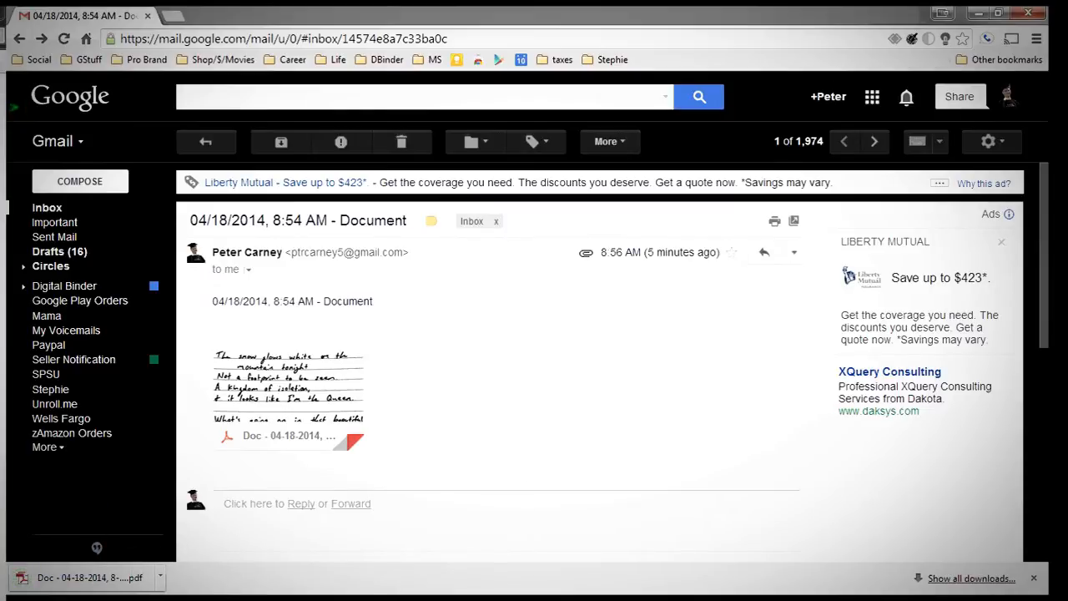
{"action": "left_click", "coordinate": [160, 578]}
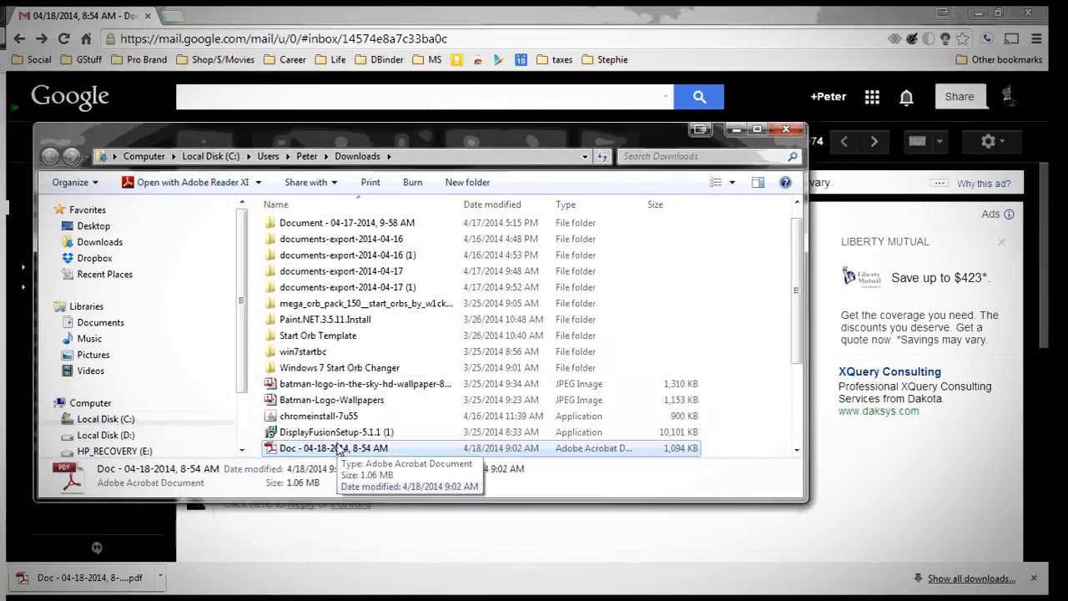
{"action": "double_click", "coordinate": [334, 448]}
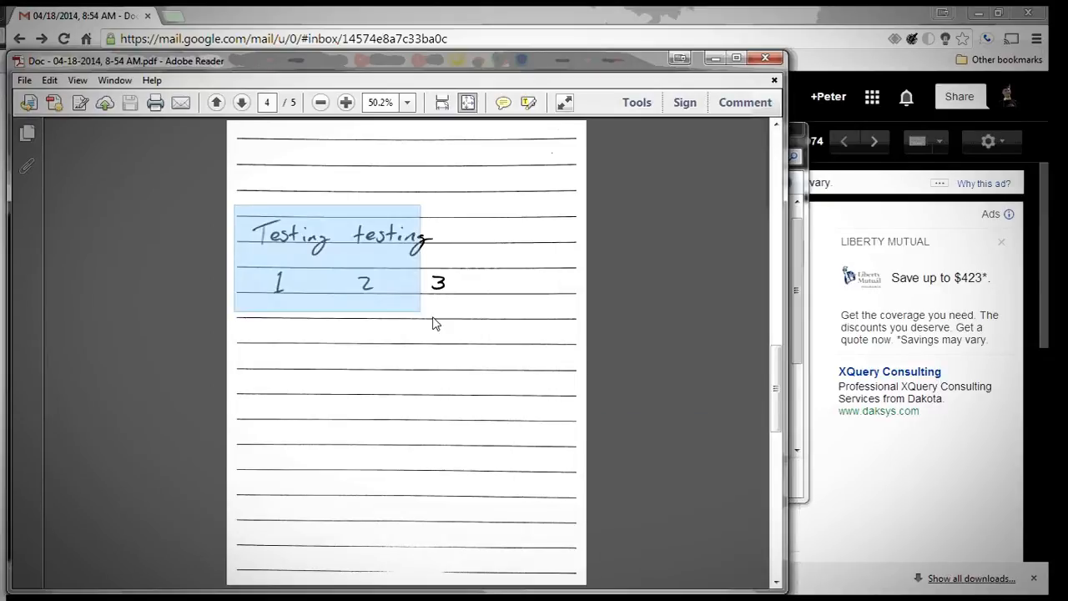
Step: With the Pencil tool, circle the 3 and strike out 1 and 2 in red
{"action": "left_click", "coordinate": [345, 102]}
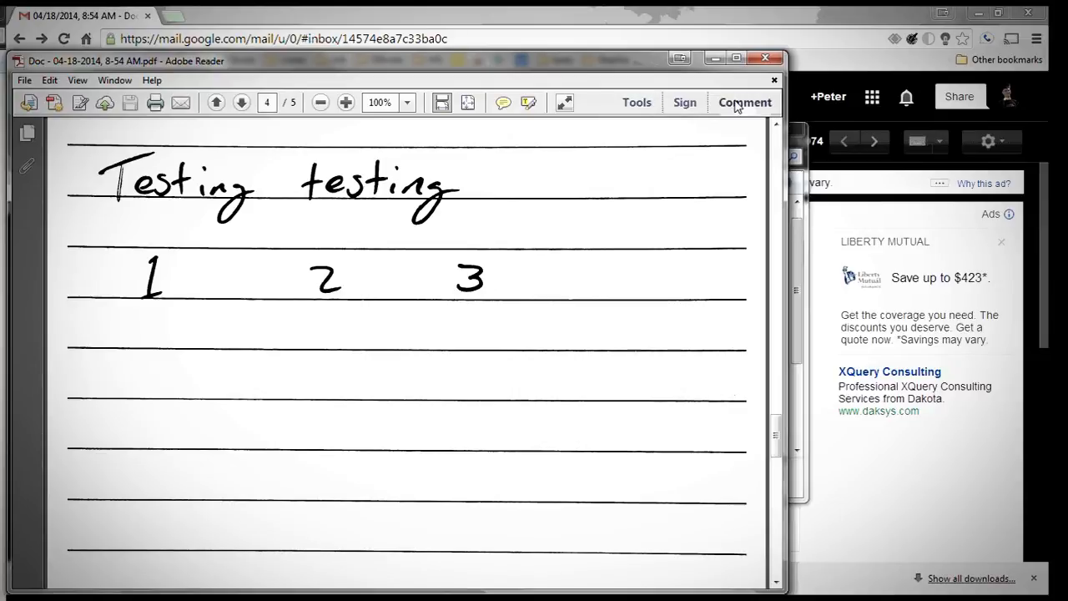
{"action": "left_click", "coordinate": [744, 101]}
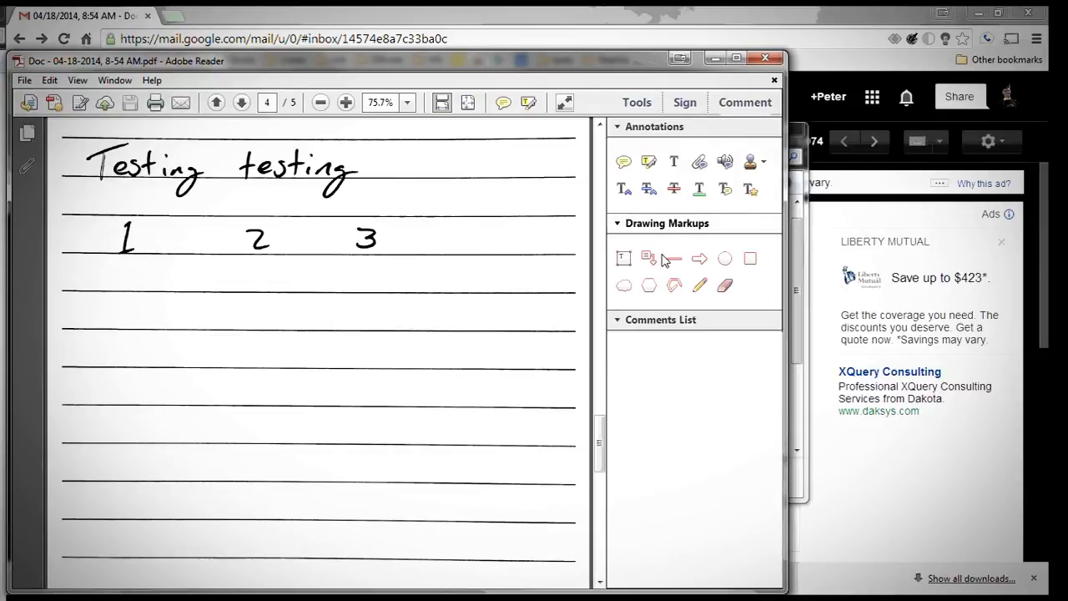
{"action": "left_click", "coordinate": [699, 285]}
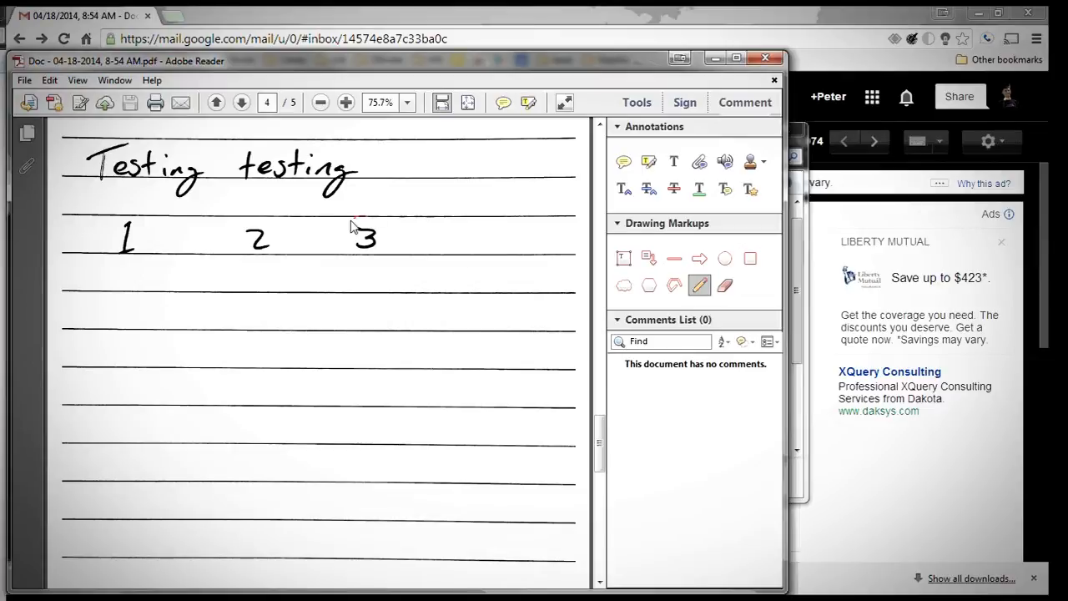
{"action": "left_click_drag", "start_coordinate": [346, 225], "coordinate": [400, 259]}
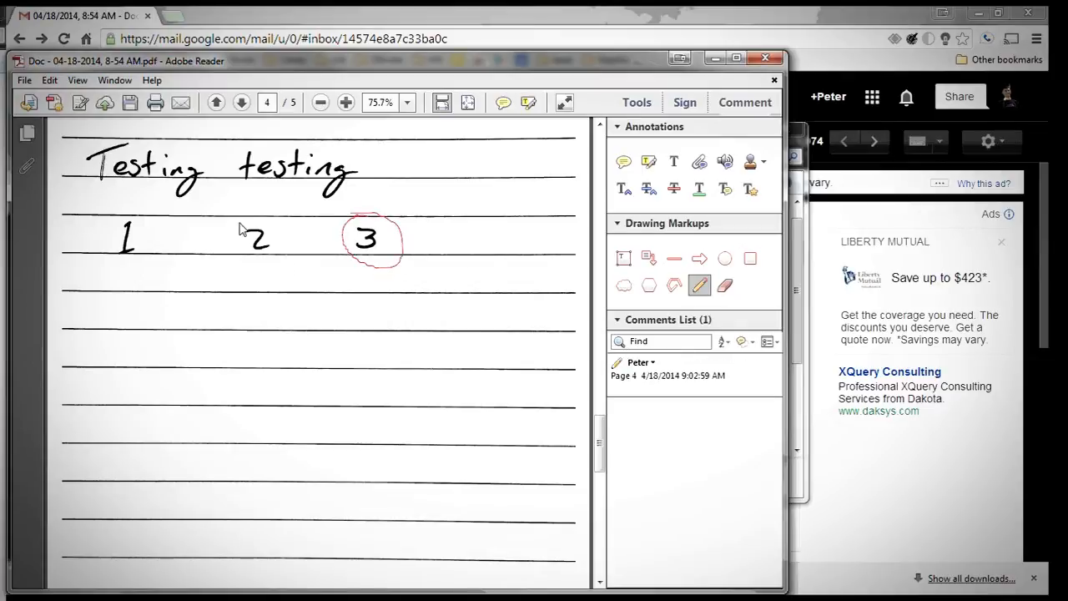
{"action": "left_click_drag", "start_coordinate": [242, 226], "coordinate": [275, 254]}
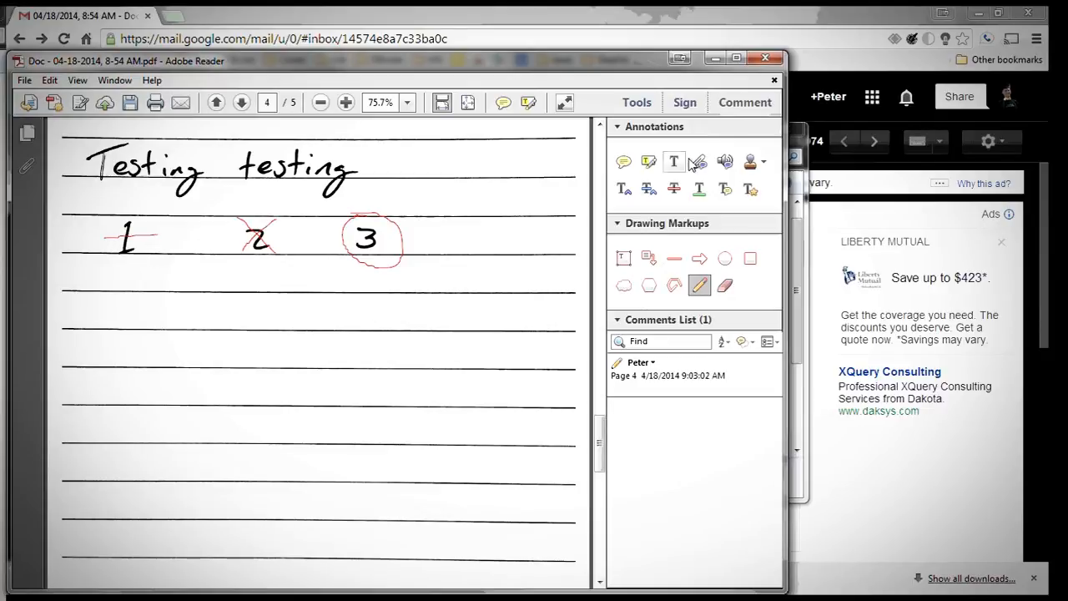
{"action": "left_click", "coordinate": [346, 102]}
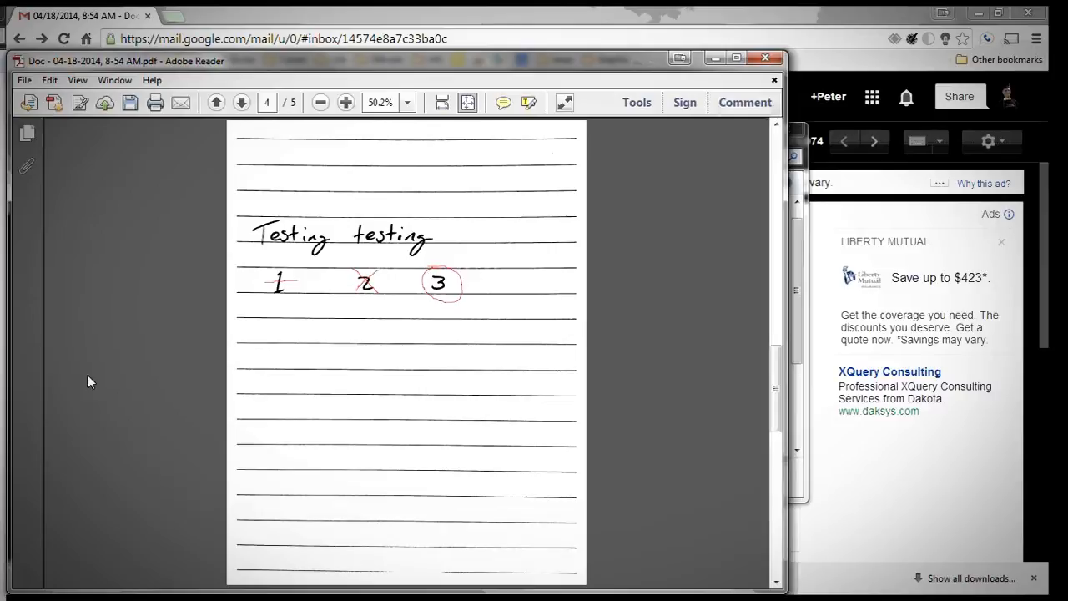
{"action": "left_click", "coordinate": [774, 80]}
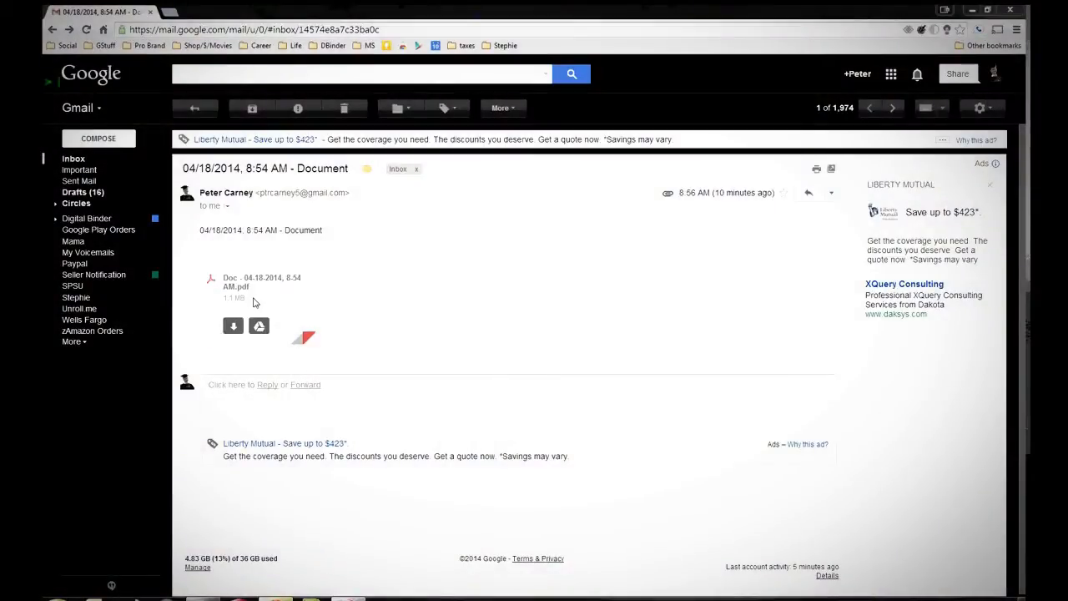
Step: Browse to Downloads and select the 'Doc - 04-18-2014, 8-54 AM' PDF
{"action": "left_click", "coordinate": [258, 288]}
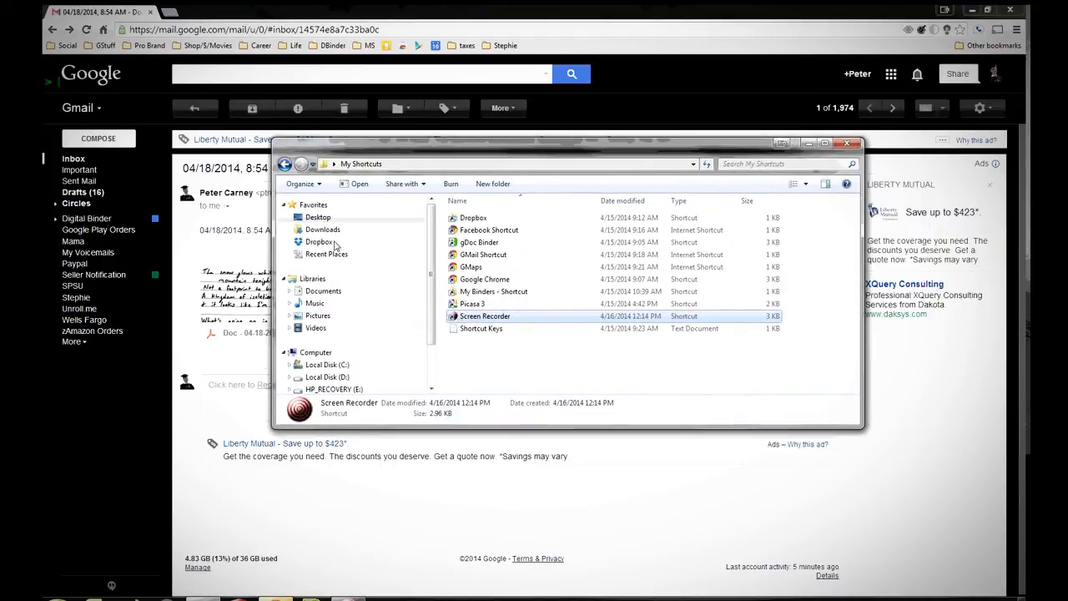
{"action": "left_click", "coordinate": [323, 229]}
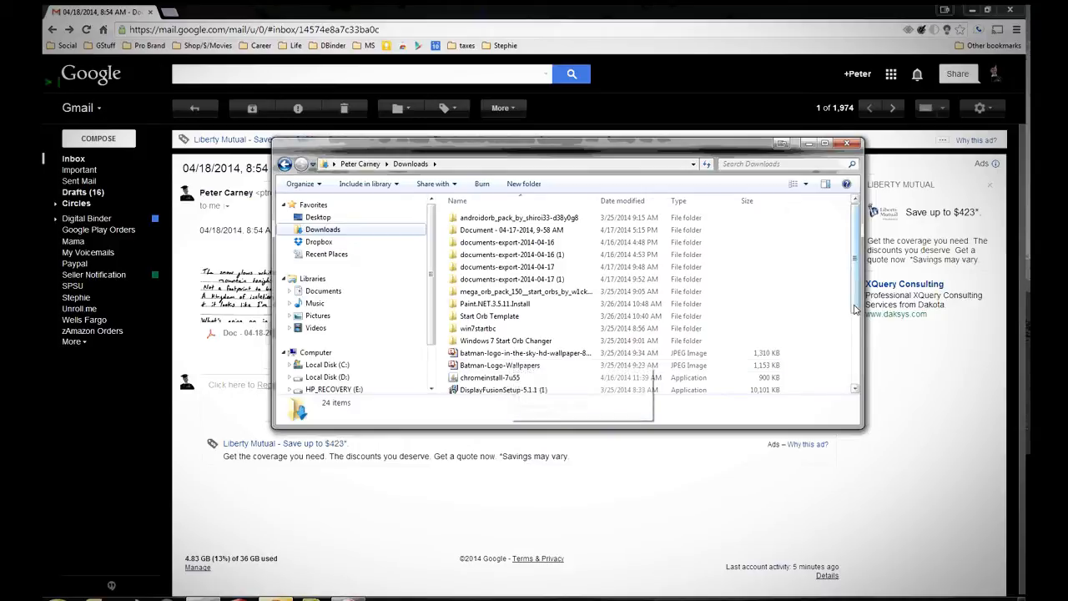
{"action": "scroll", "scroll_direction": "down", "scroll_amount": 3}
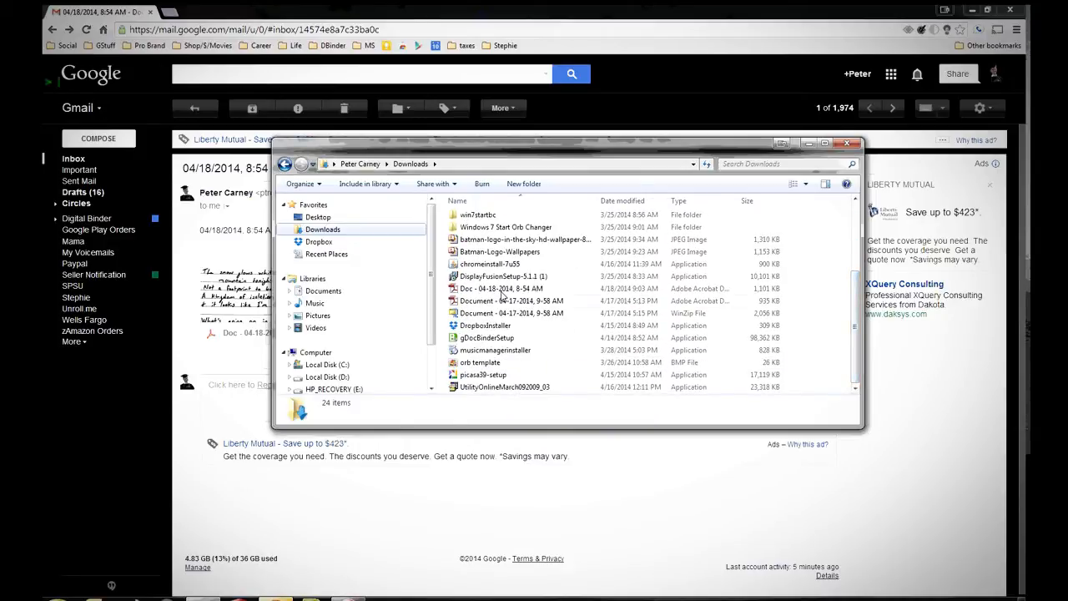
{"action": "left_click", "coordinate": [501, 288]}
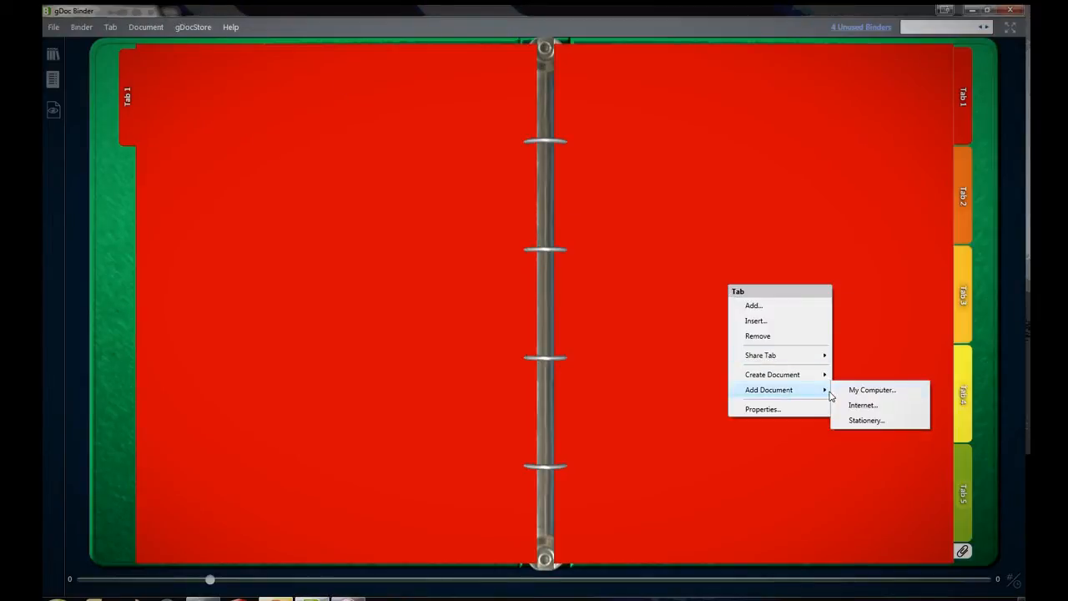
Step: Import the Doc PDF from Downloads into Tab 1 using Add Document > My Computer
{"action": "left_click", "coordinate": [872, 389]}
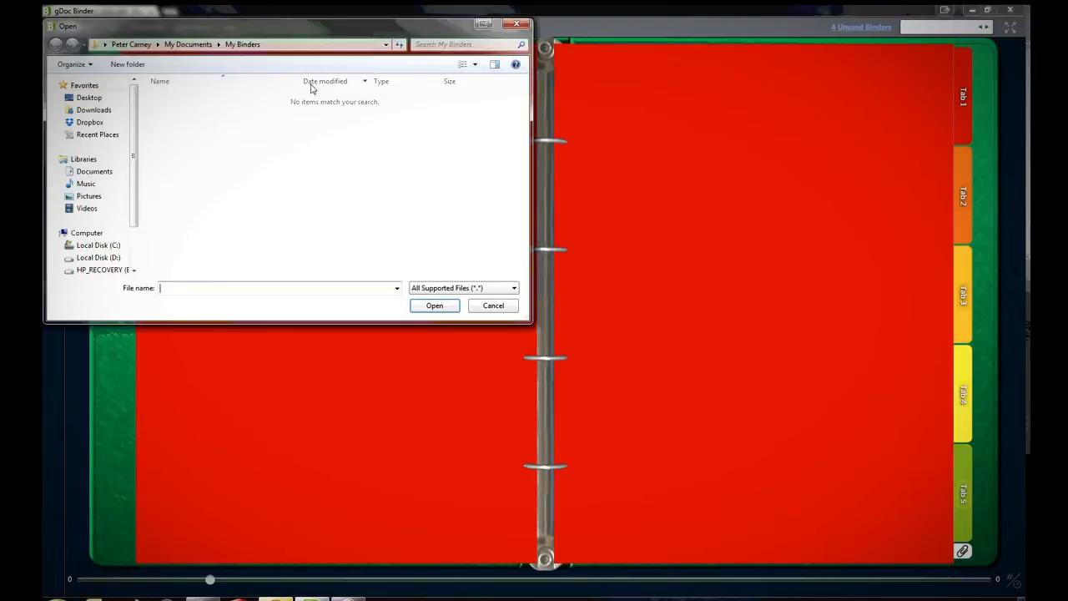
{"action": "left_click", "coordinate": [93, 109]}
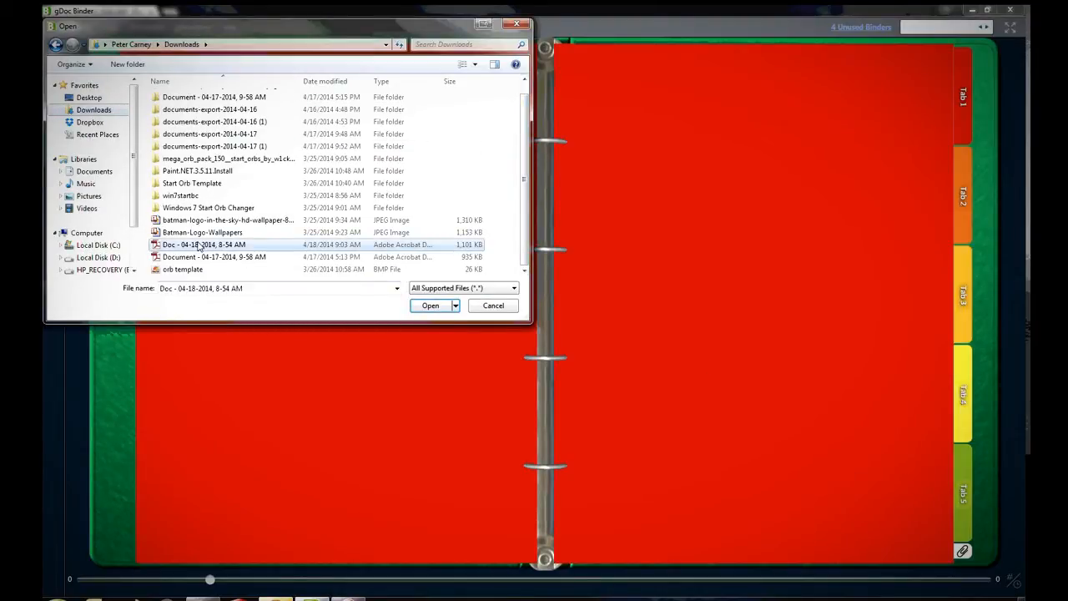
{"action": "left_click", "coordinate": [430, 305]}
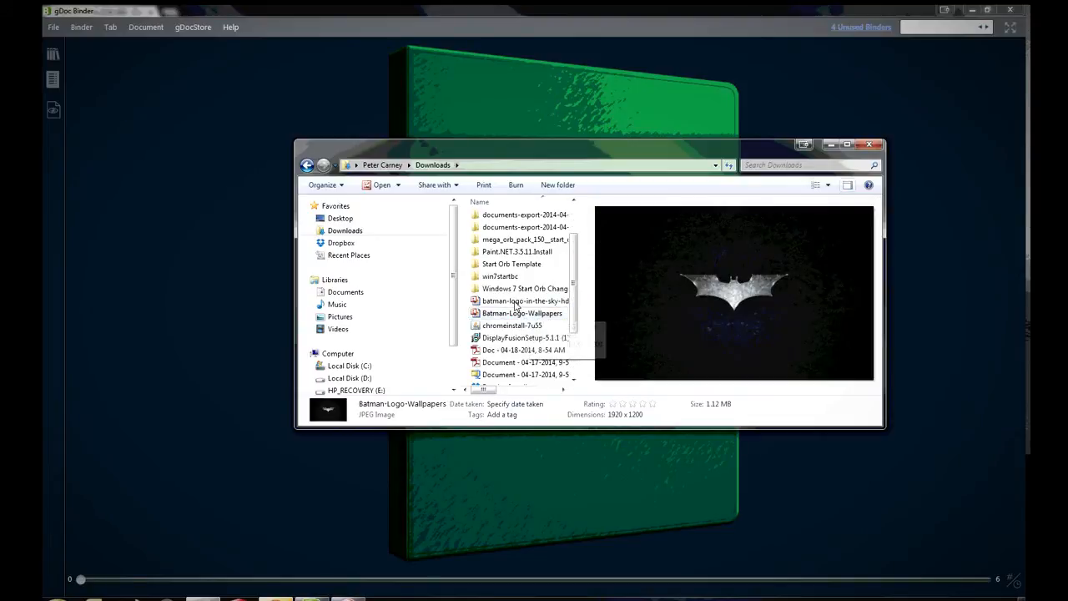
Step: Set the batman-logo-in-the-sky image as the green binder's front cover
{"action": "left_click", "coordinate": [524, 300]}
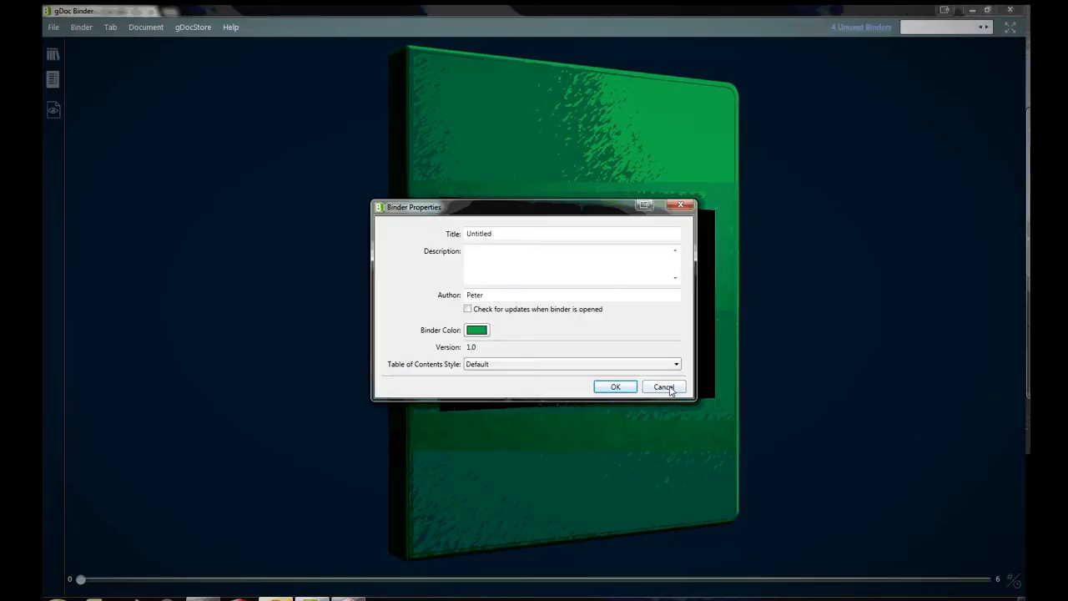
Step: Cancel Binder Properties and open the Batman cover picture for editing
{"action": "left_click", "coordinate": [664, 386]}
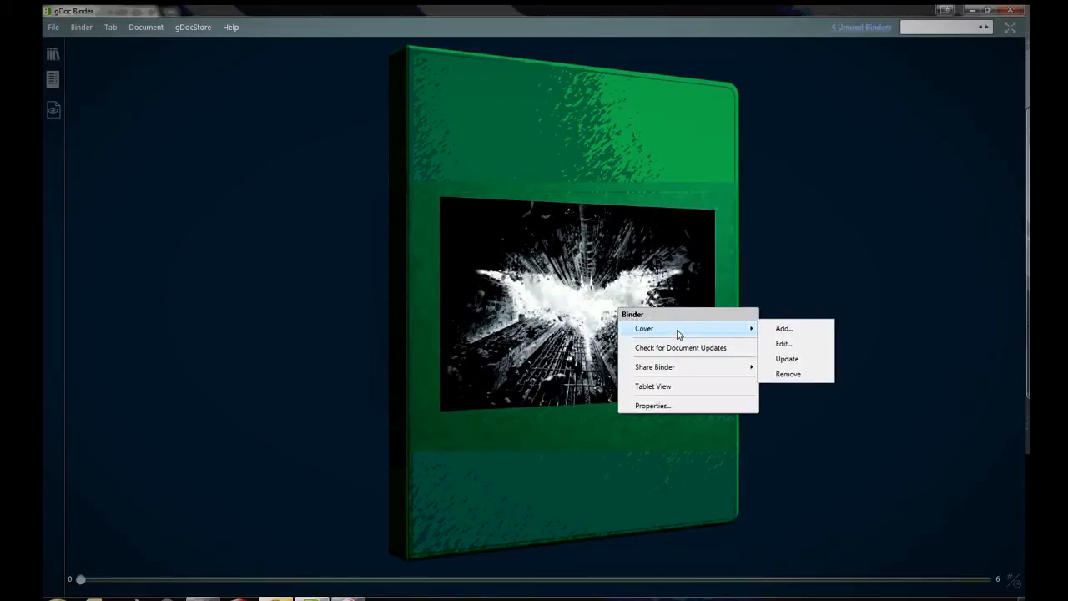
{"action": "left_click", "coordinate": [783, 343]}
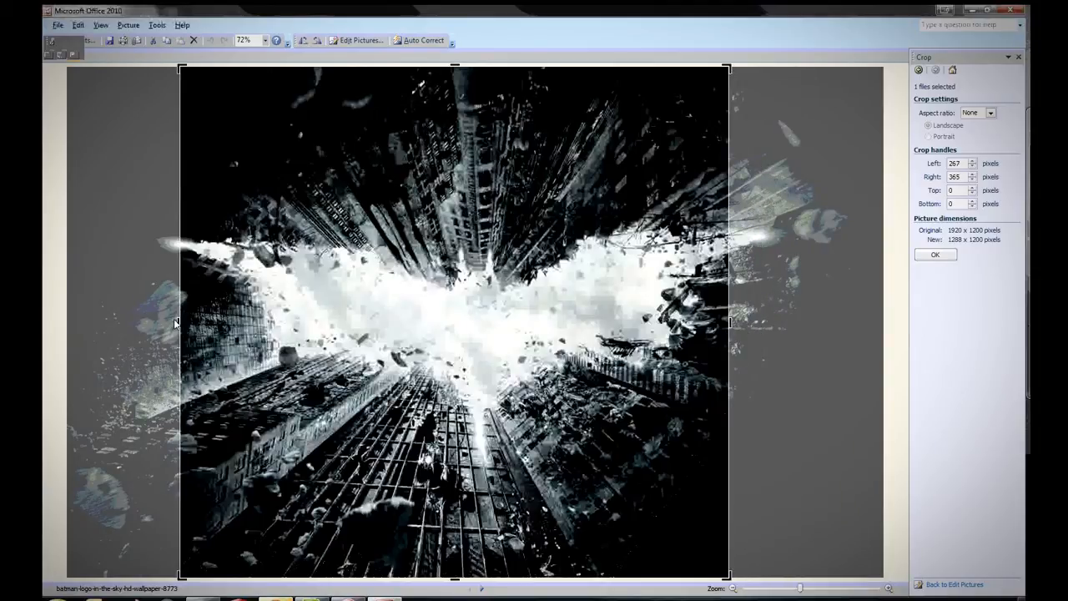
Step: Trim the Batman picture's left side to 1225 x 1200 pixels and apply the crop
{"action": "left_click_drag", "start_coordinate": [182, 321], "coordinate": [209, 321]}
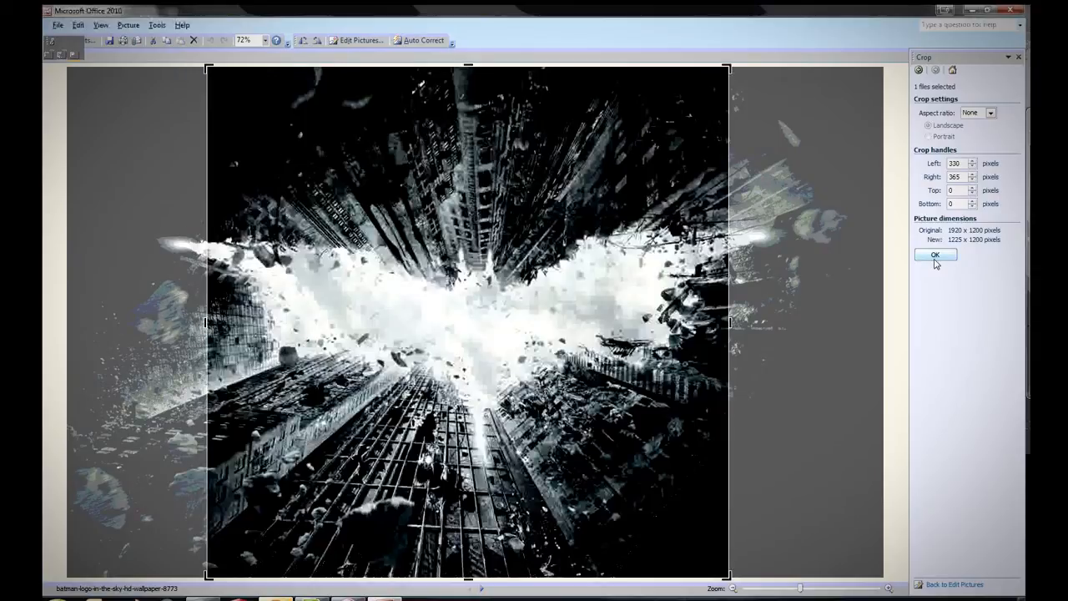
{"action": "left_click", "coordinate": [935, 255]}
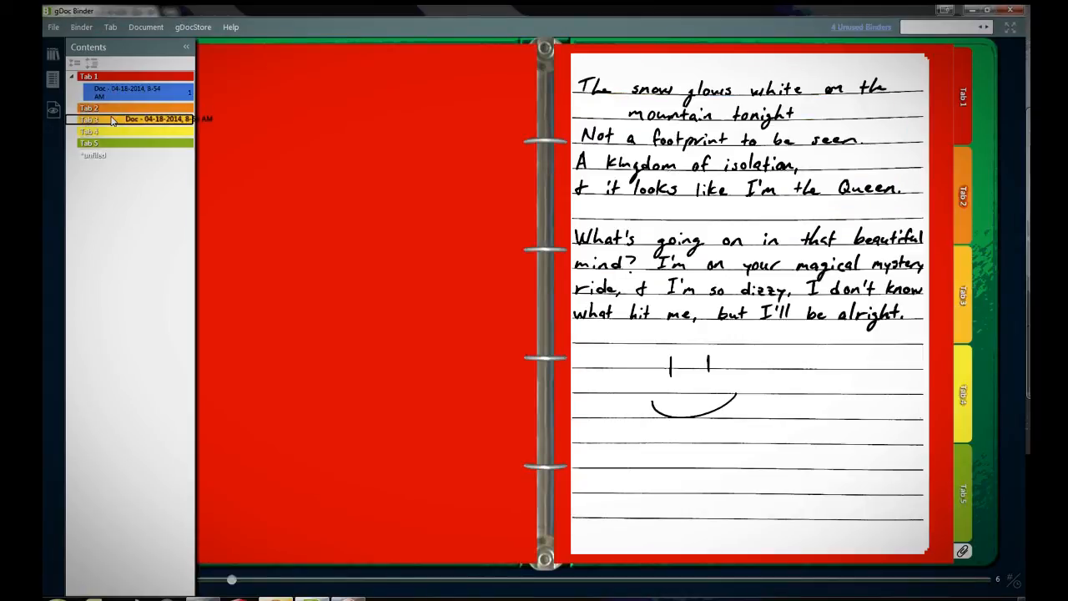
Step: Move the scanned Doc from Tab 1 to Tab 4 and open its page in Document View
{"action": "left_click", "coordinate": [89, 111]}
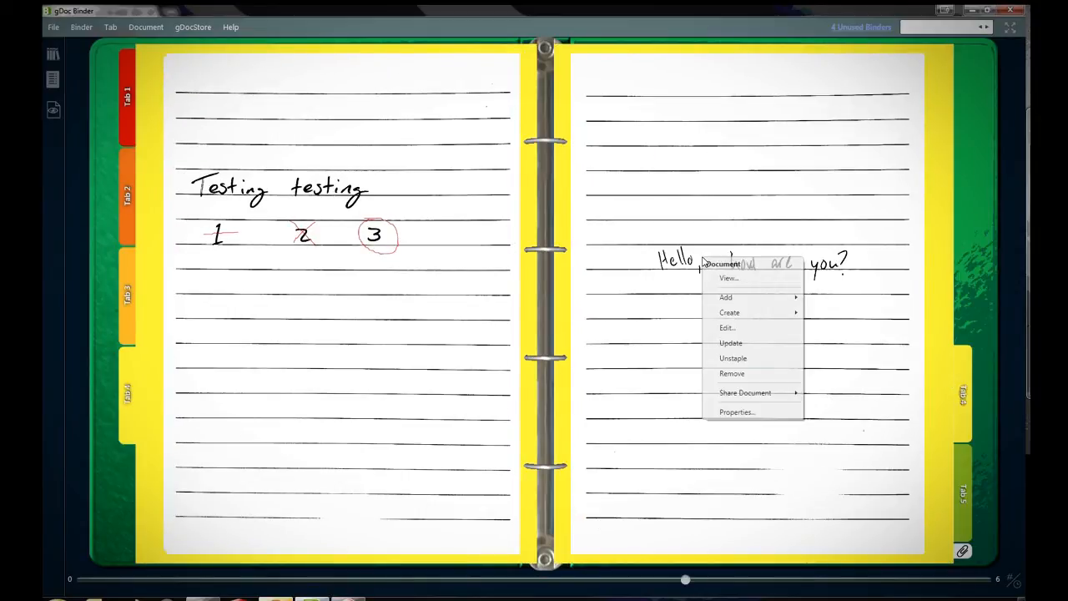
{"action": "left_click", "coordinate": [728, 278]}
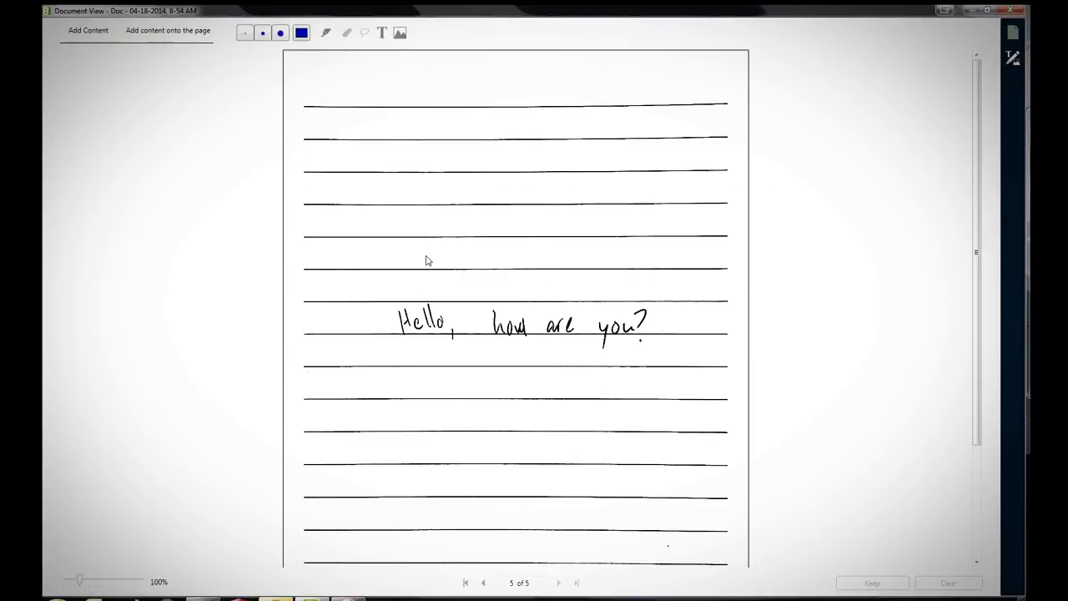
Step: Zoom to 300% and handwrite 'I'm doing well' in blue ink below Hello
{"action": "left_click_drag", "start_coordinate": [79, 579], "coordinate": [123, 579]}
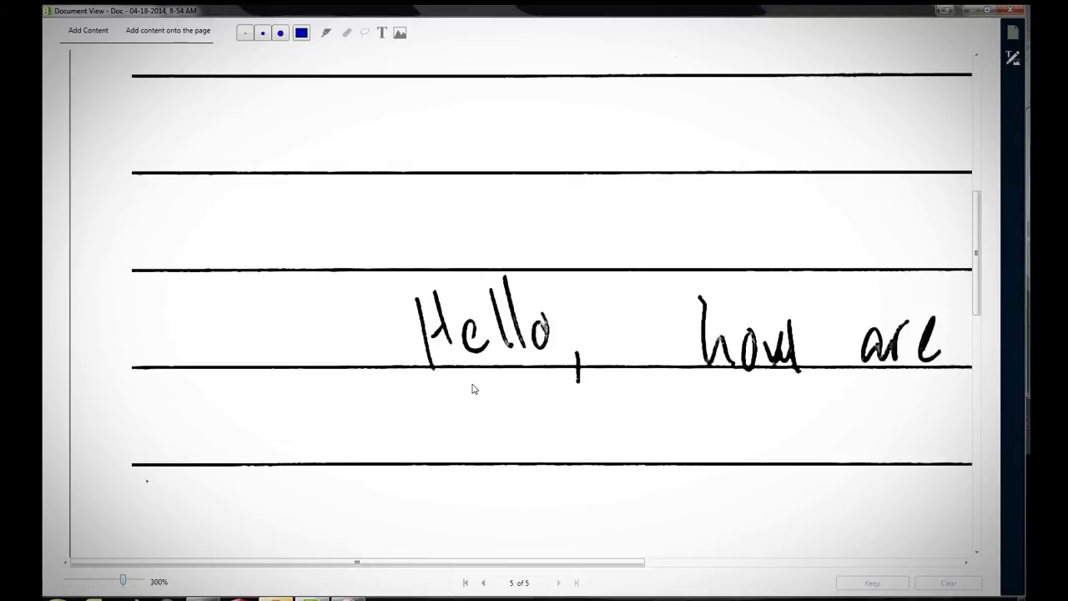
{"action": "left_click_drag", "start_coordinate": [430, 397], "coordinate": [429, 454]}
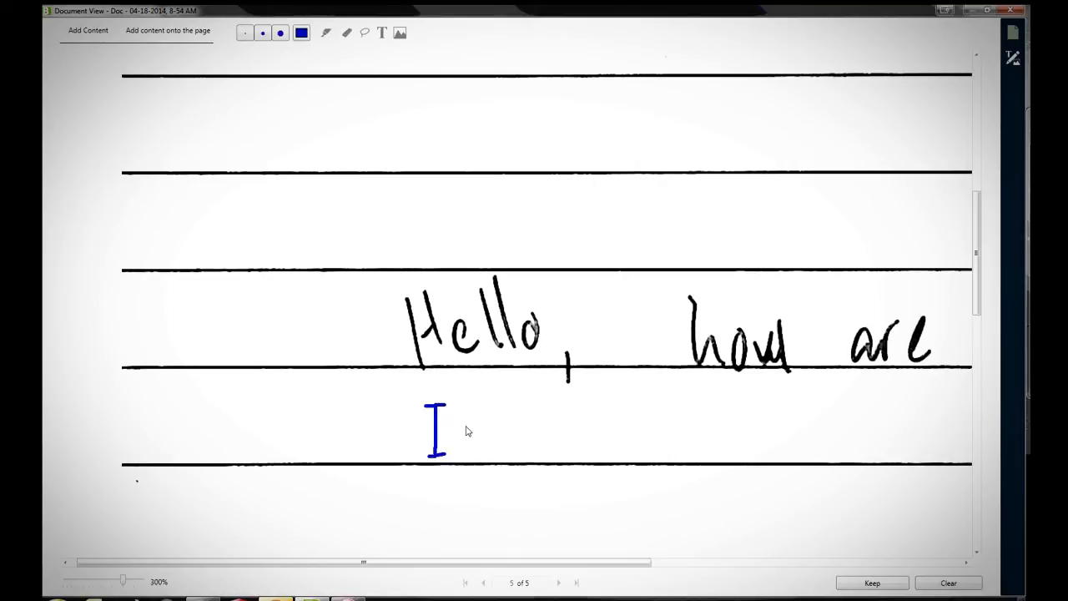
{"action": "left_click_drag", "start_coordinate": [462, 399], "coordinate": [462, 418]}
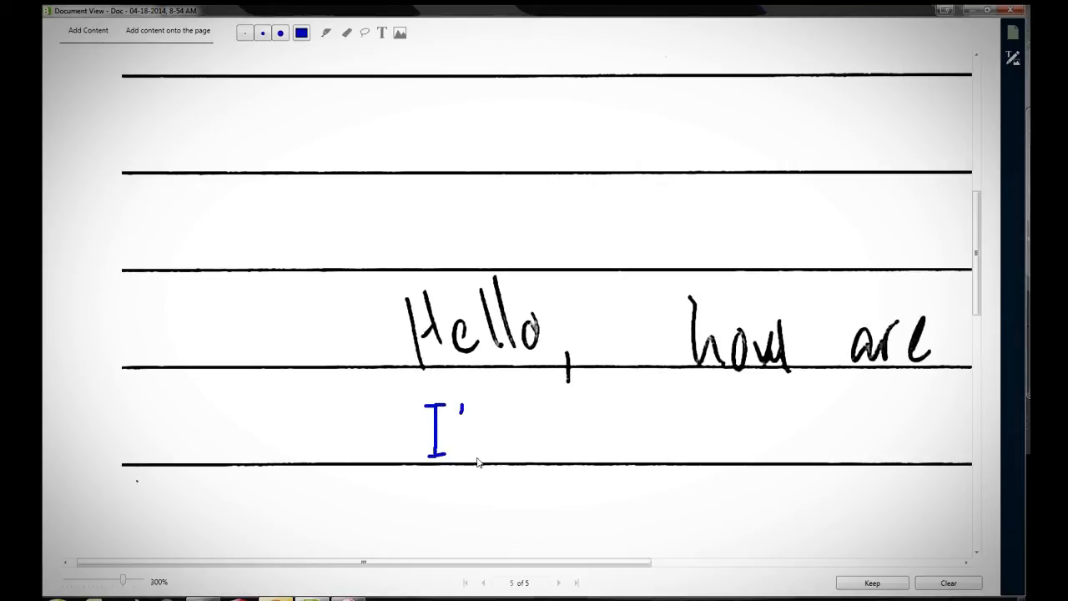
{"action": "left_click_drag", "start_coordinate": [475, 438], "coordinate": [505, 451]}
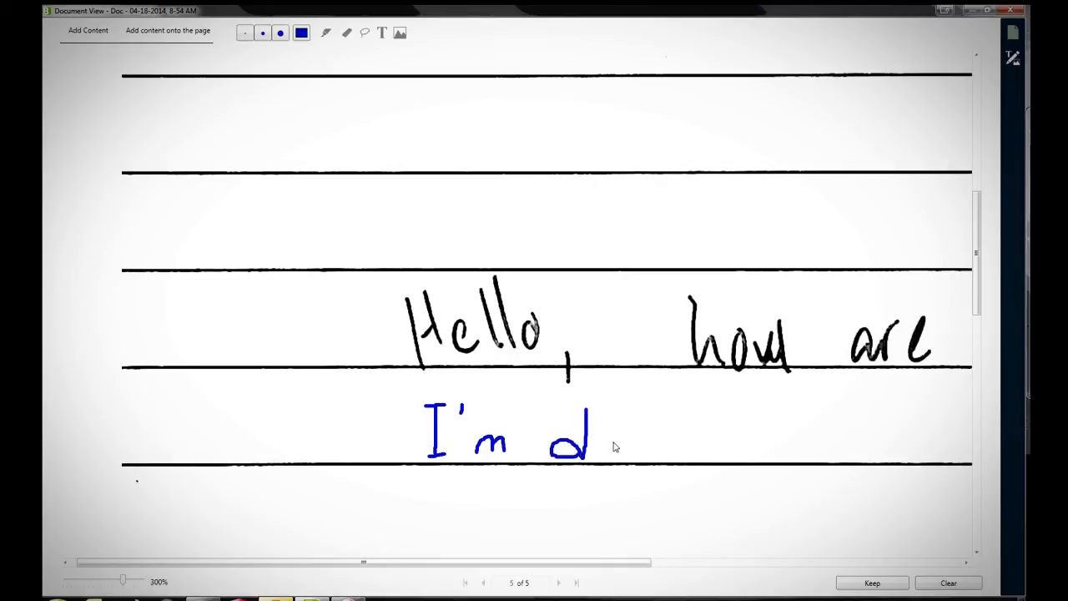
{"action": "left_click_drag", "start_coordinate": [589, 434], "coordinate": [622, 451]}
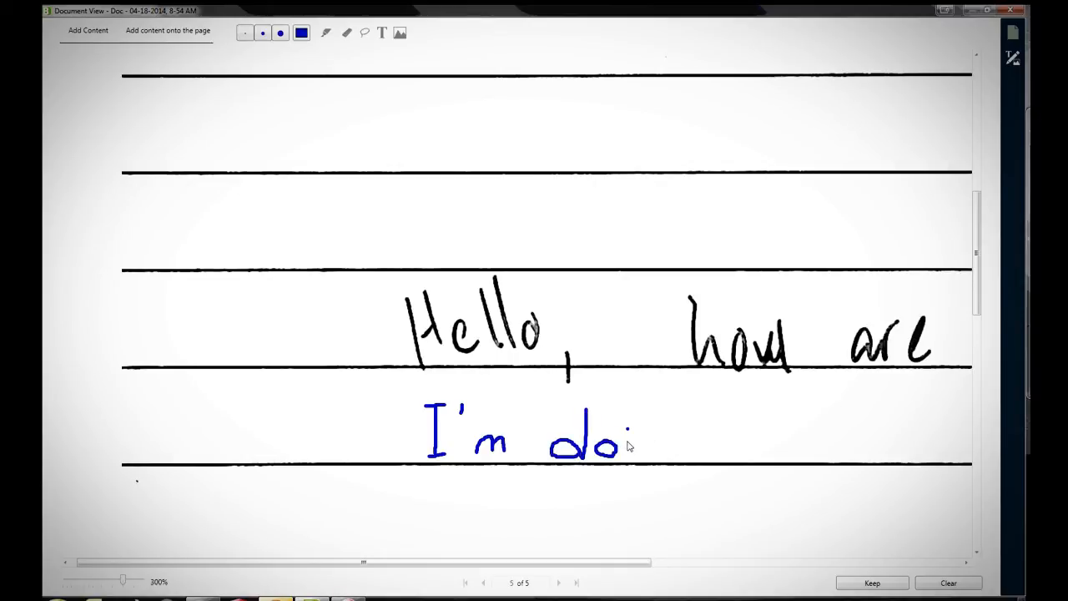
{"action": "left_click_drag", "start_coordinate": [621, 434], "coordinate": [664, 451]}
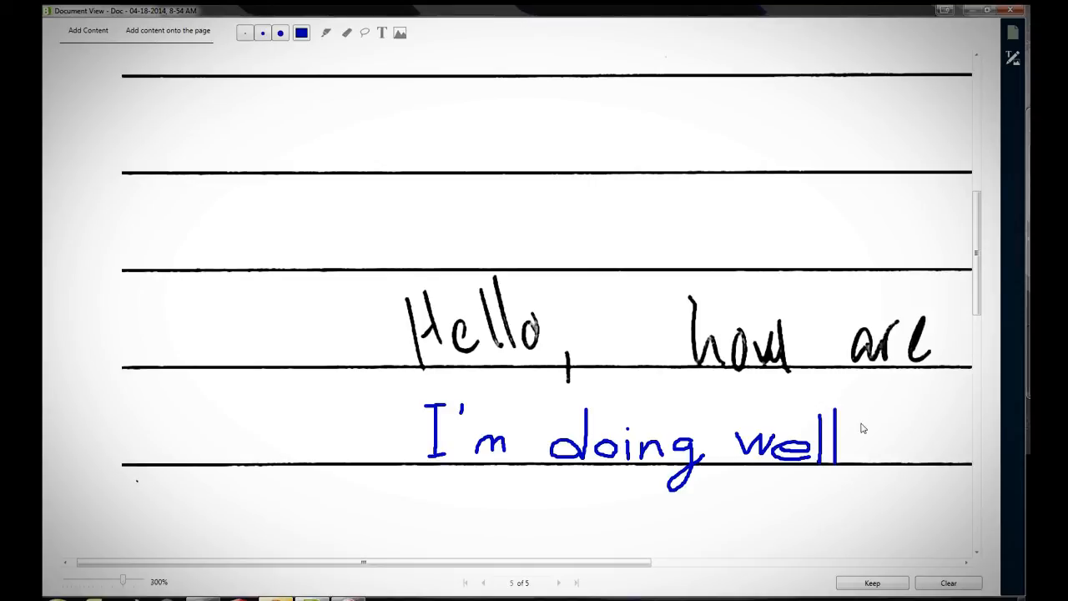
Step: Add an exclamation mark and a smiley to the reply, then keep the changes
{"action": "left_click_drag", "start_coordinate": [856, 409], "coordinate": [854, 480]}
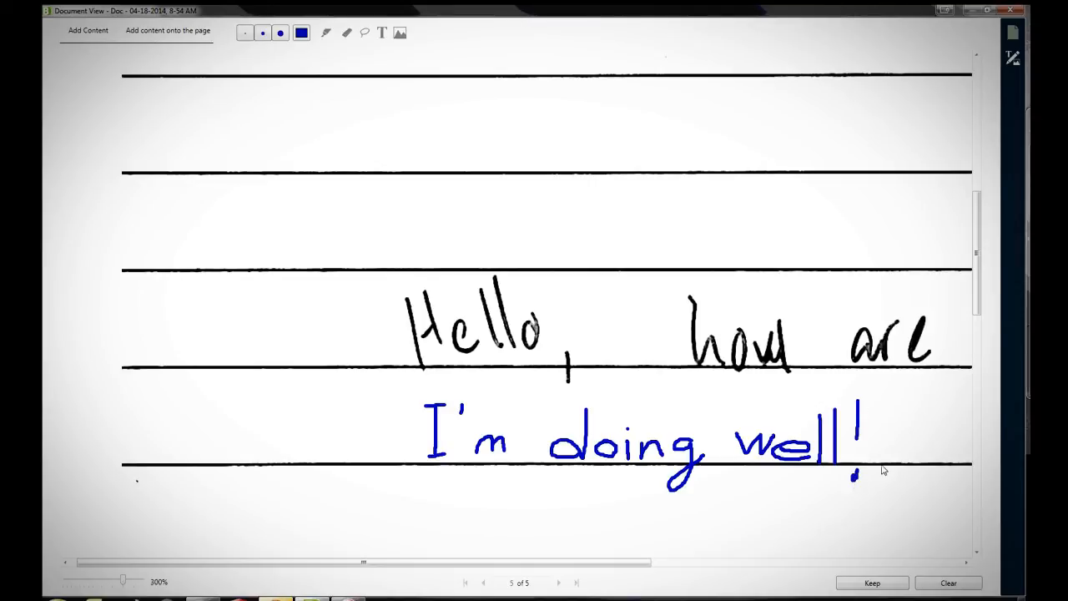
{"action": "left_click_drag", "start_coordinate": [884, 409], "coordinate": [914, 438]}
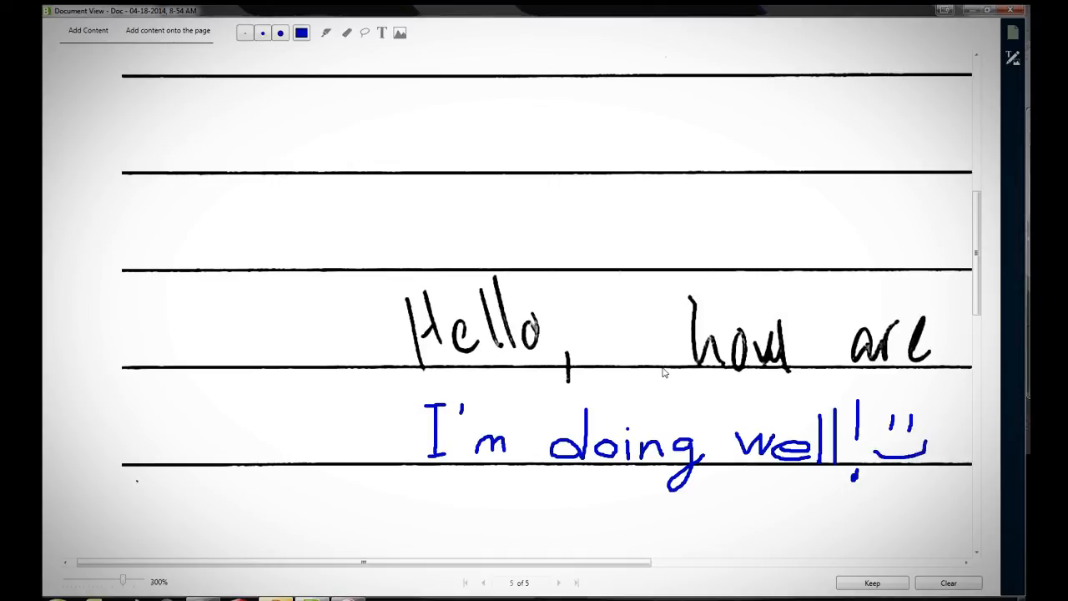
{"action": "left_click", "coordinate": [871, 582]}
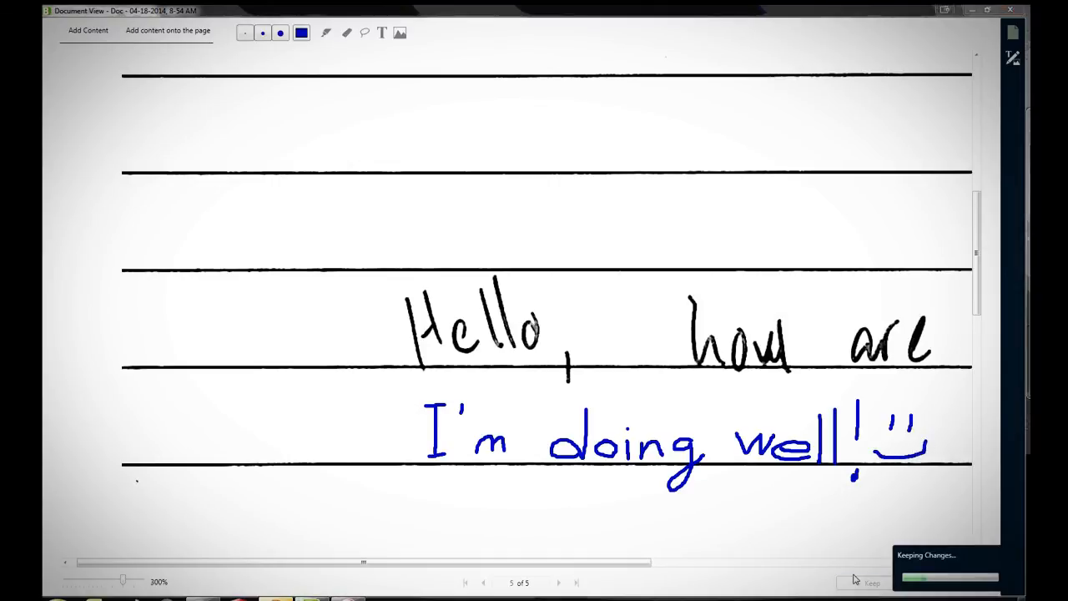